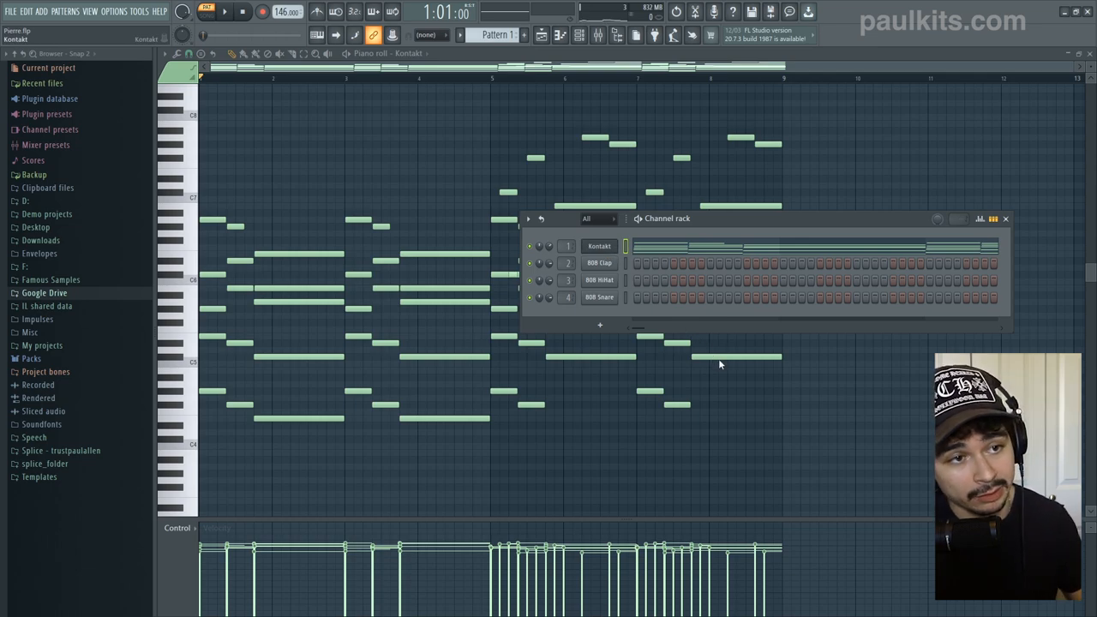
pyautogui.moveTo(817, 326)
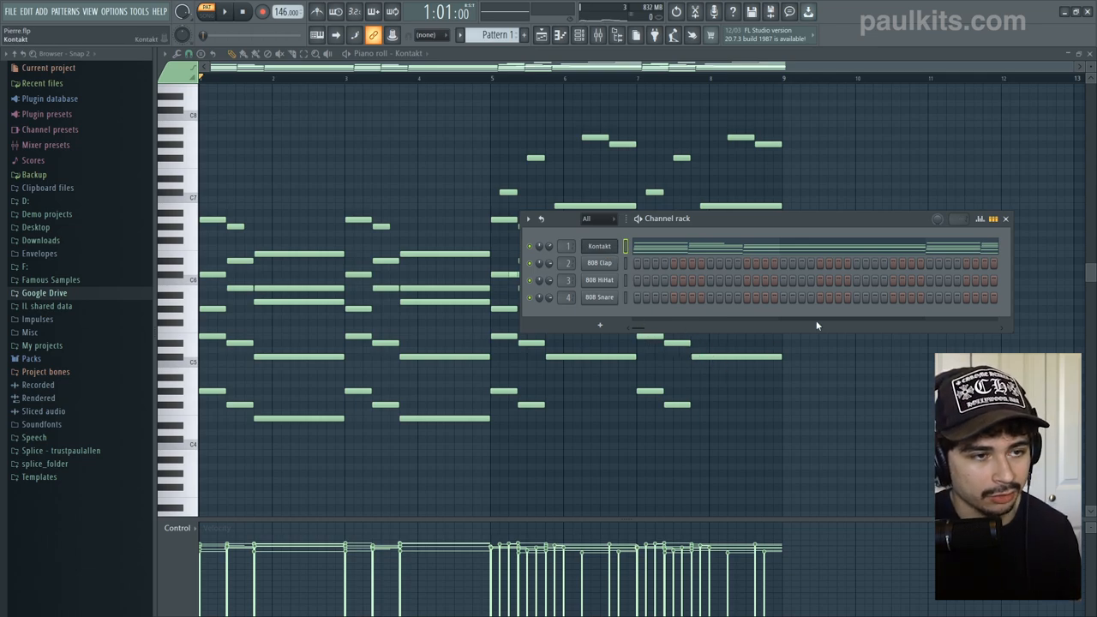
# Open Looperator's preset list on Insert 1 and pick a preset category
pyautogui.click(599, 246)
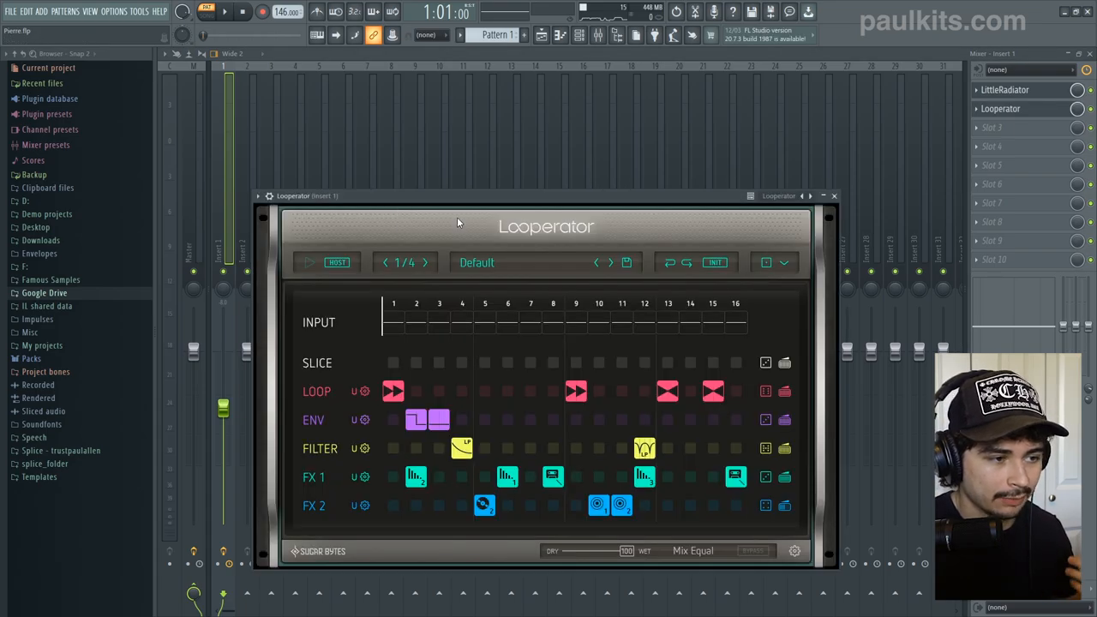
pyautogui.click(476, 262)
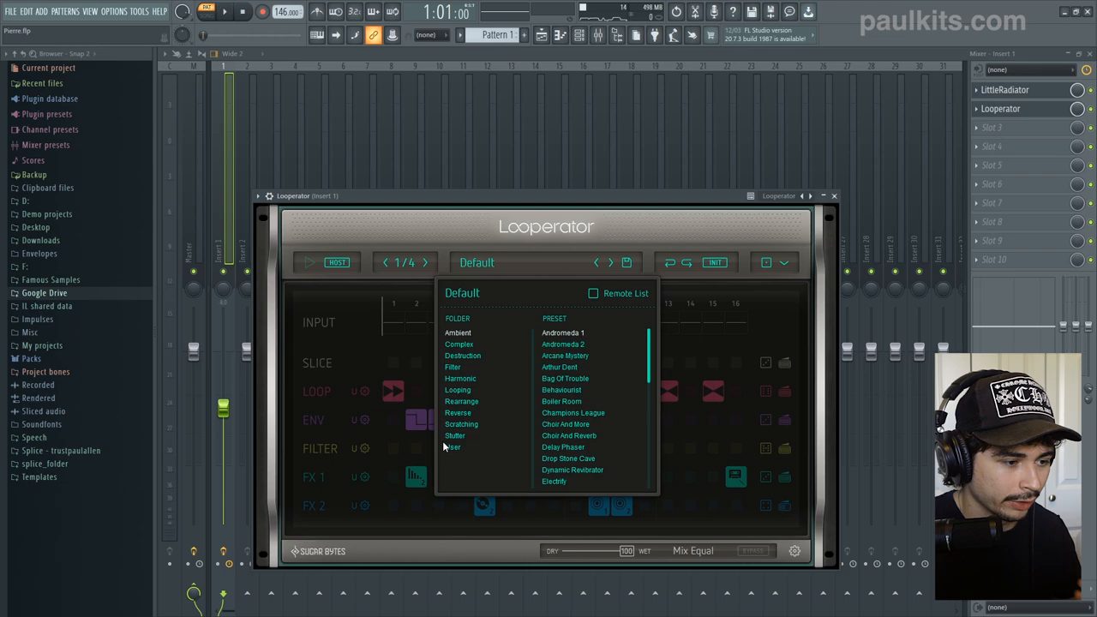
pyautogui.click(452, 447)
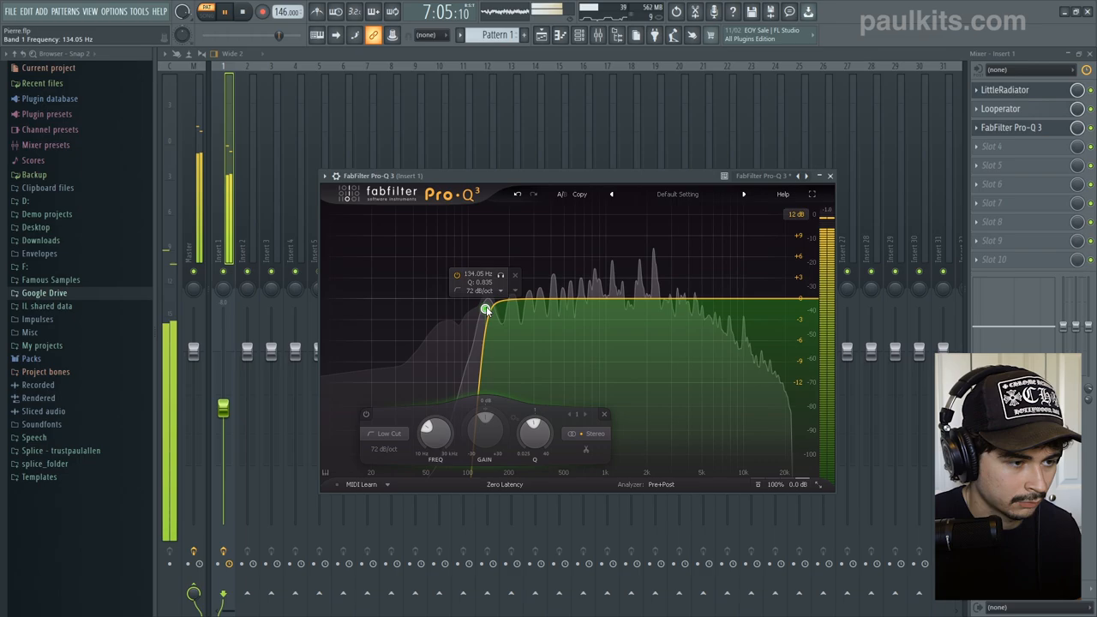
# Drag the Pro-Q 3 low cut band to about 128 Hz, then close the equalizer
pyautogui.moveTo(487, 310); pyautogui.dragTo(482, 309)
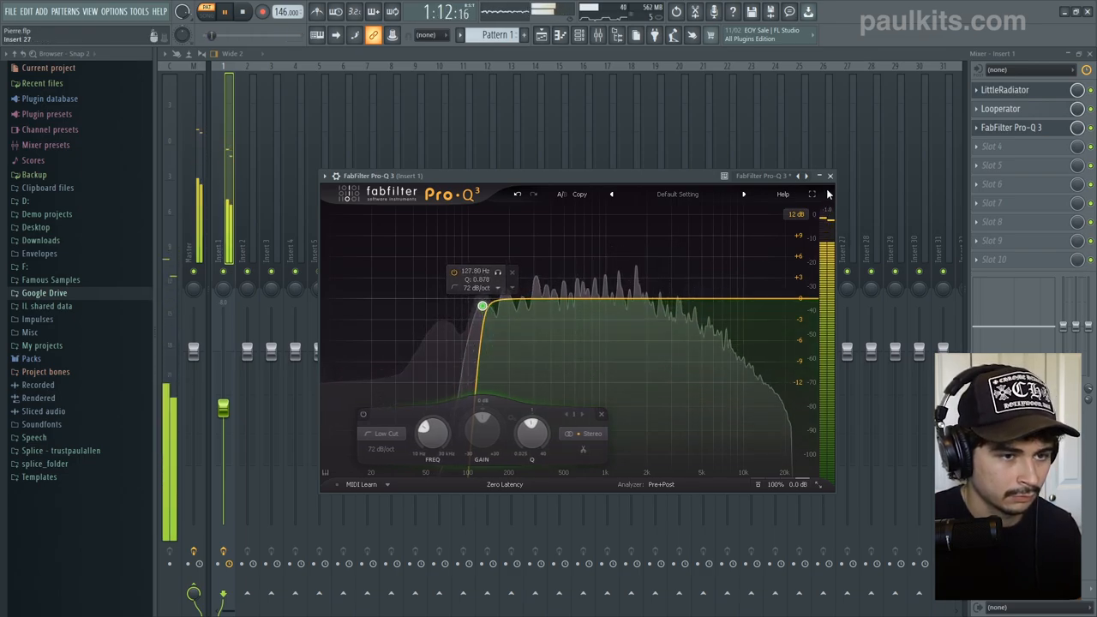
pyautogui.click(829, 175)
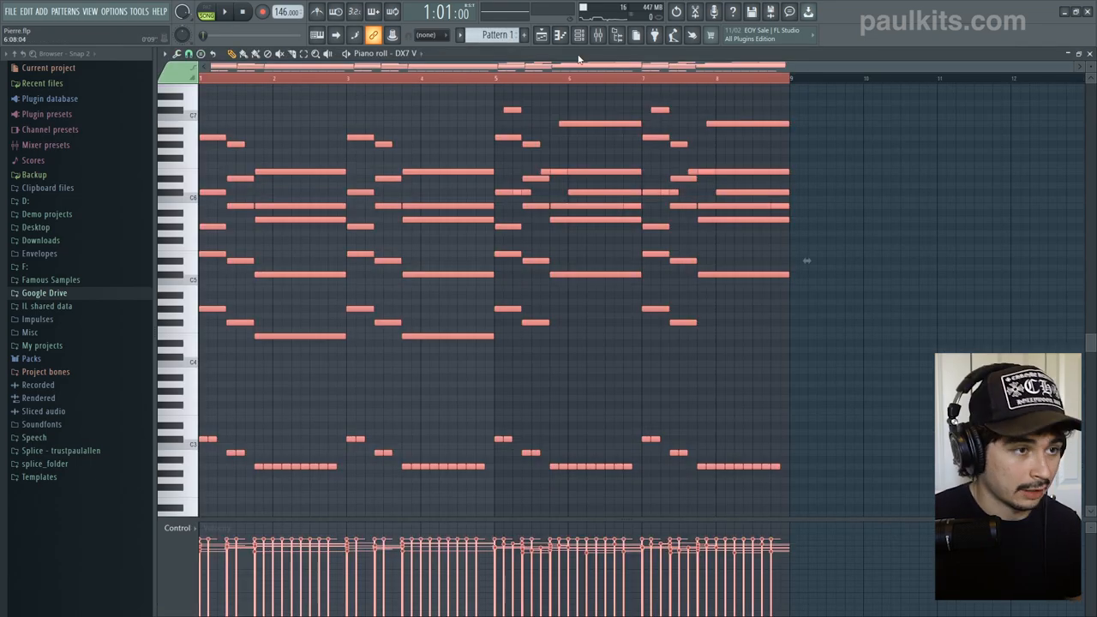
# Switch the DX7 V Piano roll from Pattern 1 to Pattern 2
pyautogui.click(498, 35)
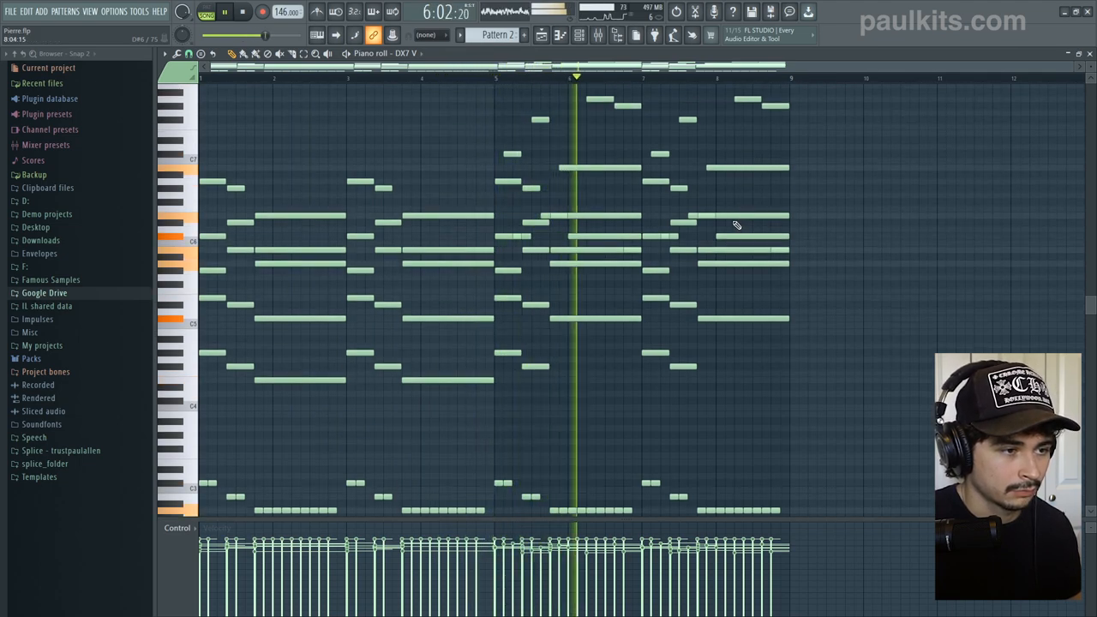
pyautogui.moveTo(497, 112); pyautogui.dragTo(639, 283)
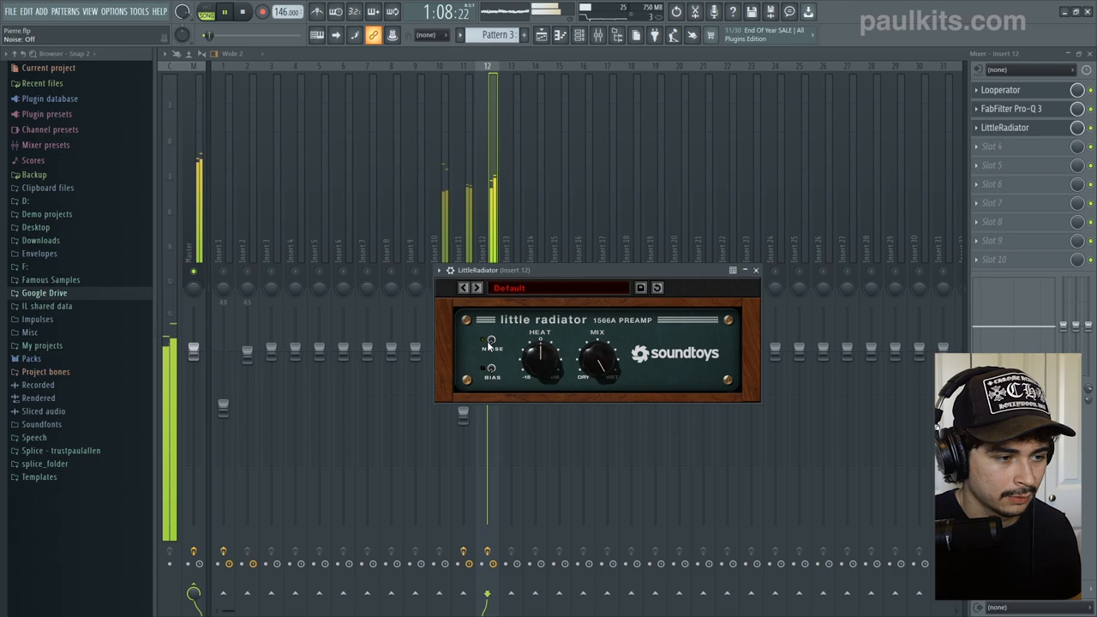
# Set LittleRadiator's Noise switch to Off on mixer insert 12
pyautogui.moveTo(538, 356); pyautogui.dragTo(539, 343)
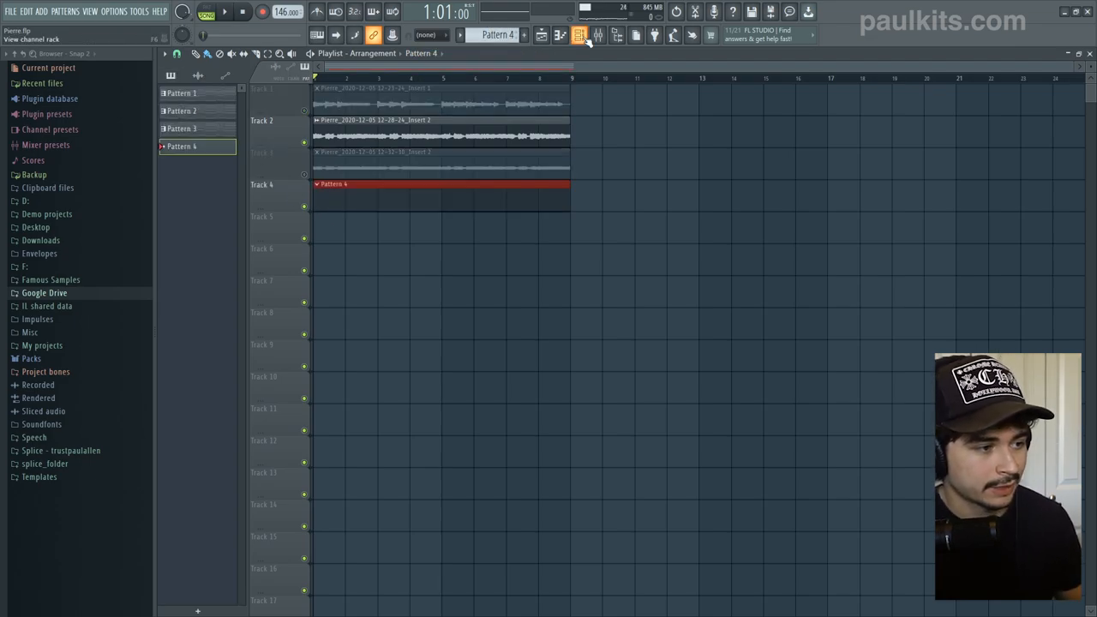
# Open the Scab Sounds drum kit folder in the Browser and scroll through its samples
pyautogui.click(44, 292)
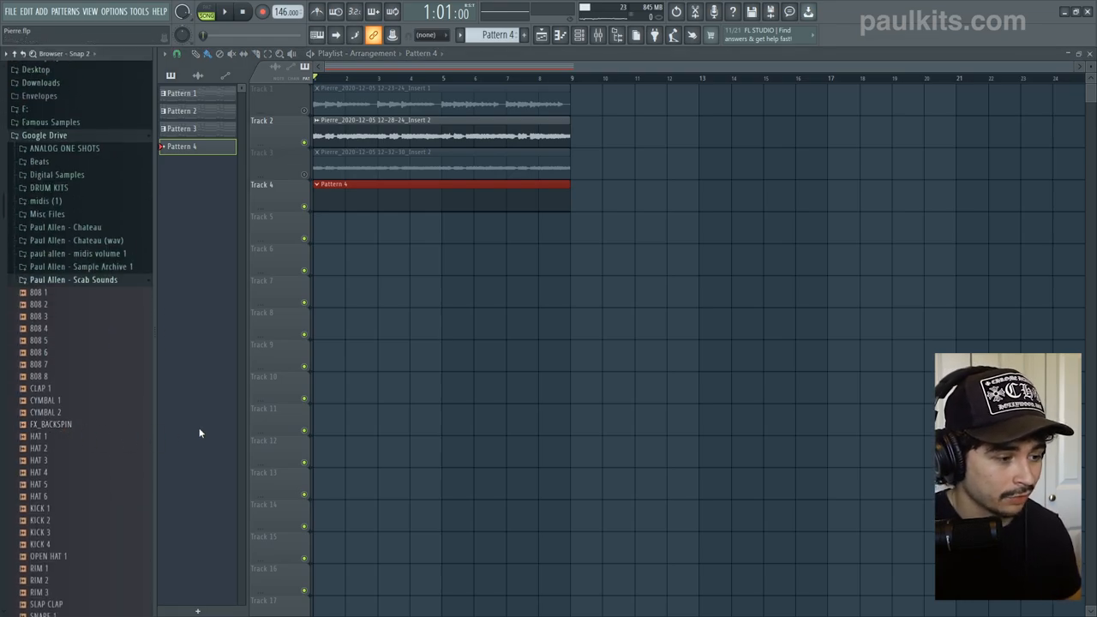
pyautogui.scroll(-3)
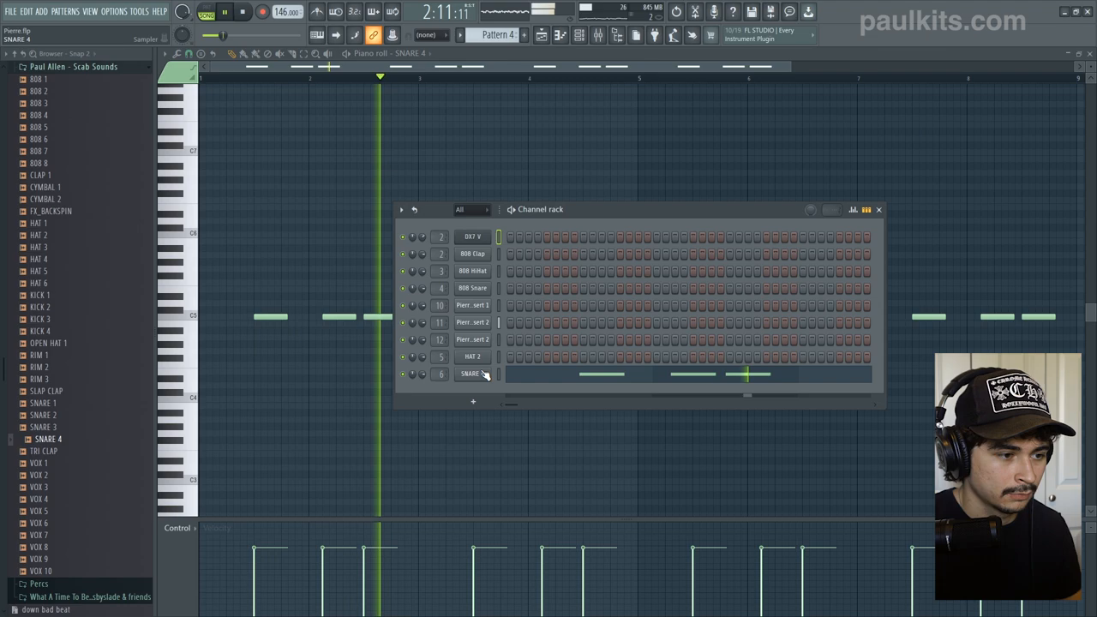
# Open the HAT 2 Piano Roll to see its hi-hat notes
pyautogui.click(475, 374)
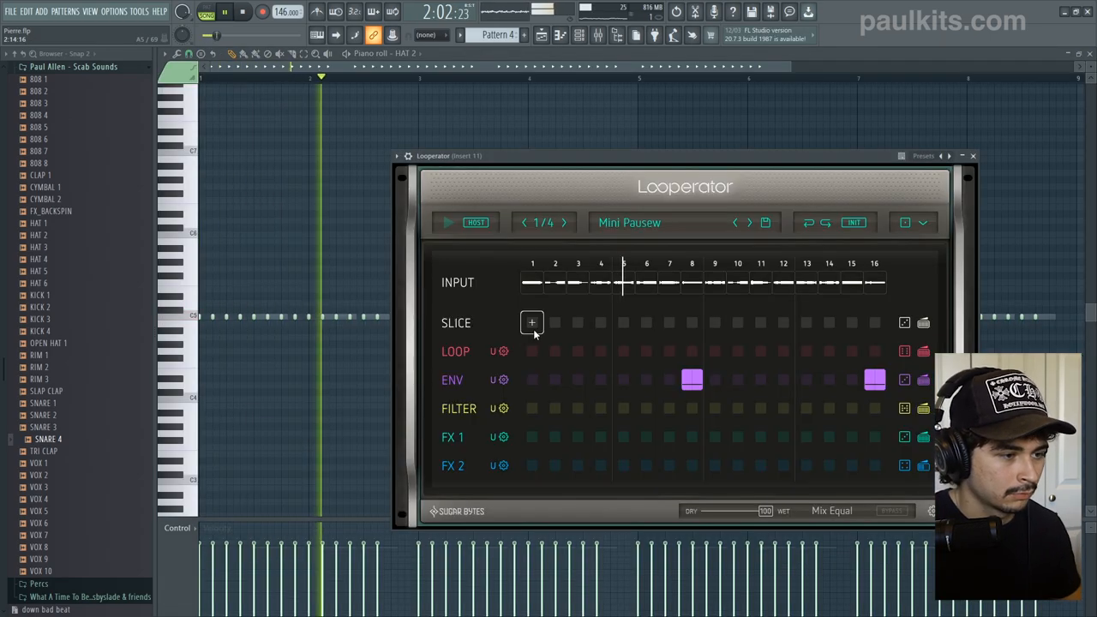
pyautogui.click(973, 155)
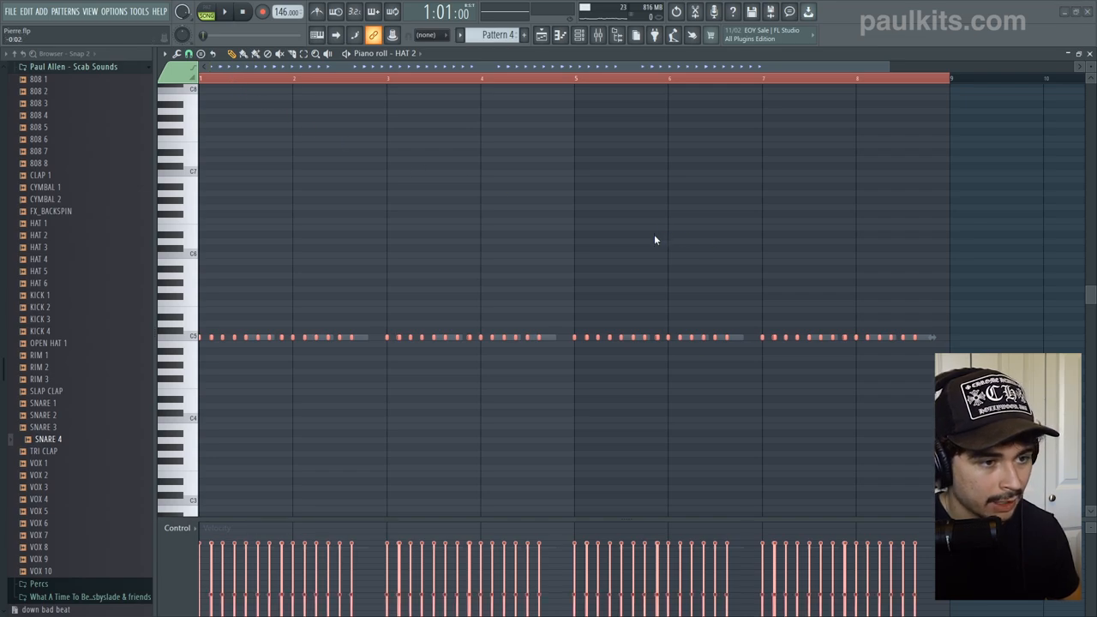
pyautogui.moveTo(407, 88)
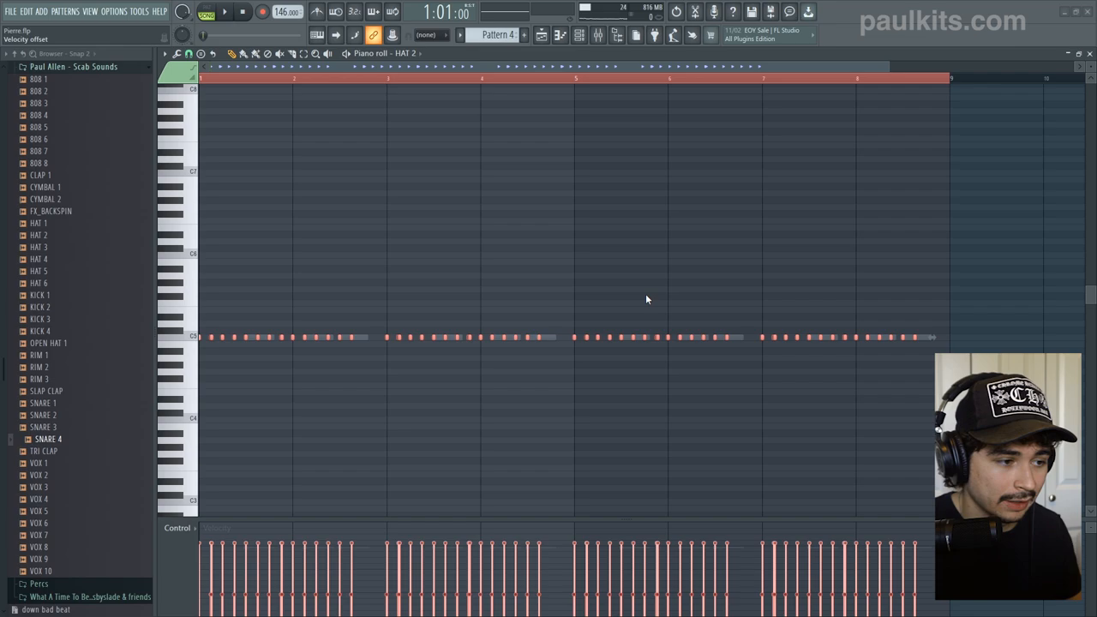
pyautogui.click(224, 11)
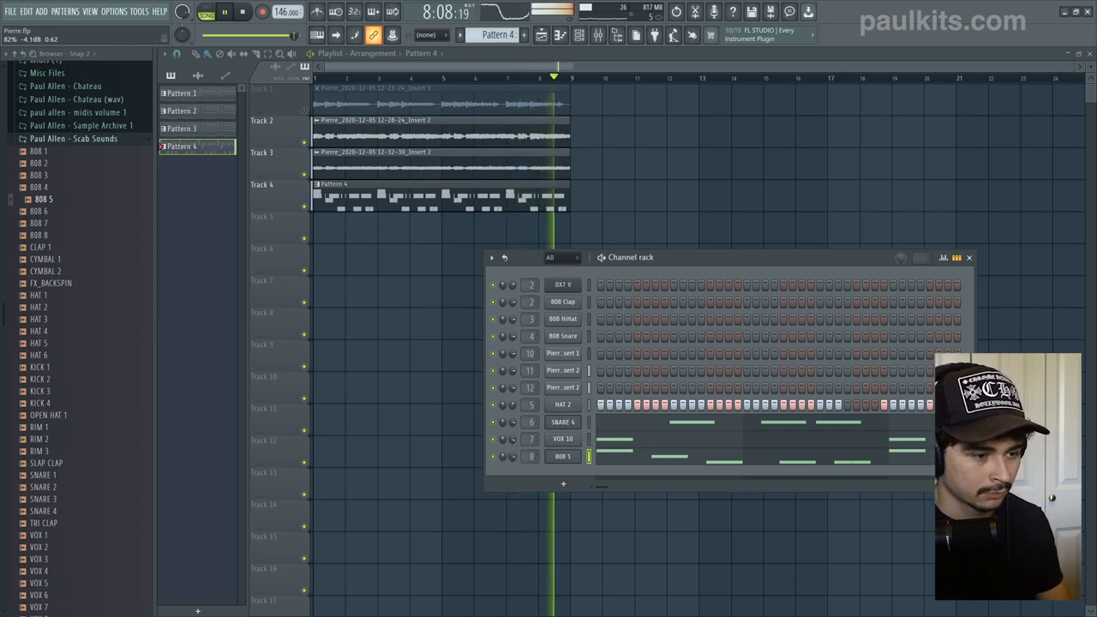
# Scroll down the Scab Sounds sample list in the Browser
pyautogui.scroll(-3)
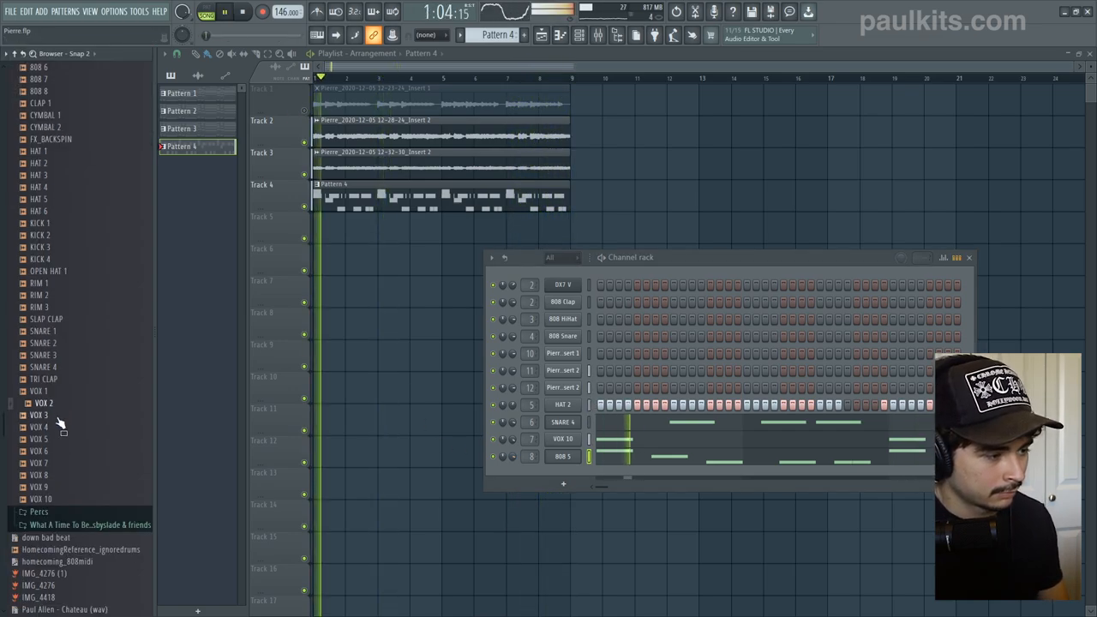